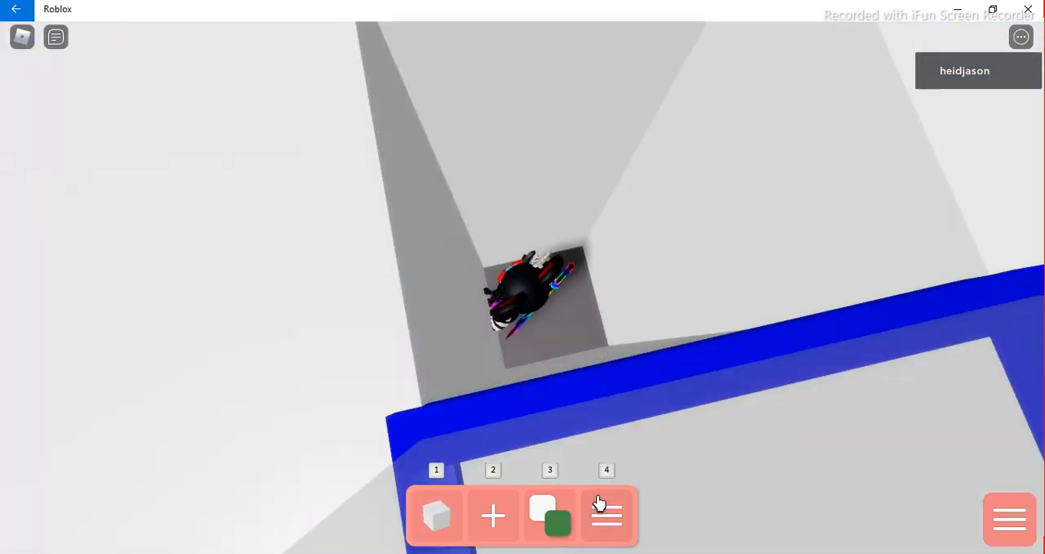
Step: Load the Slot 4 build, replacing the current room with the saved one
left_click(606, 515)
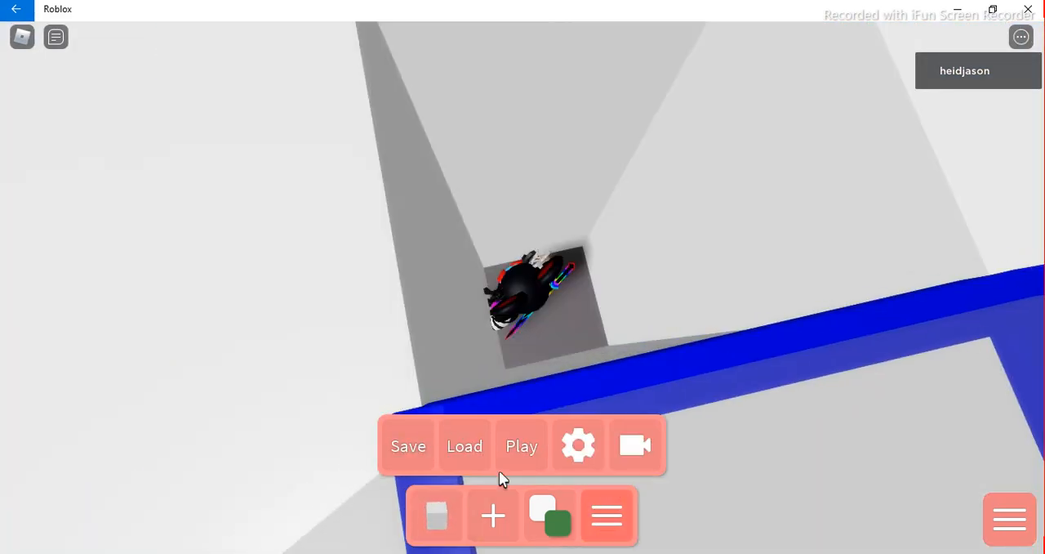
left_click(464, 445)
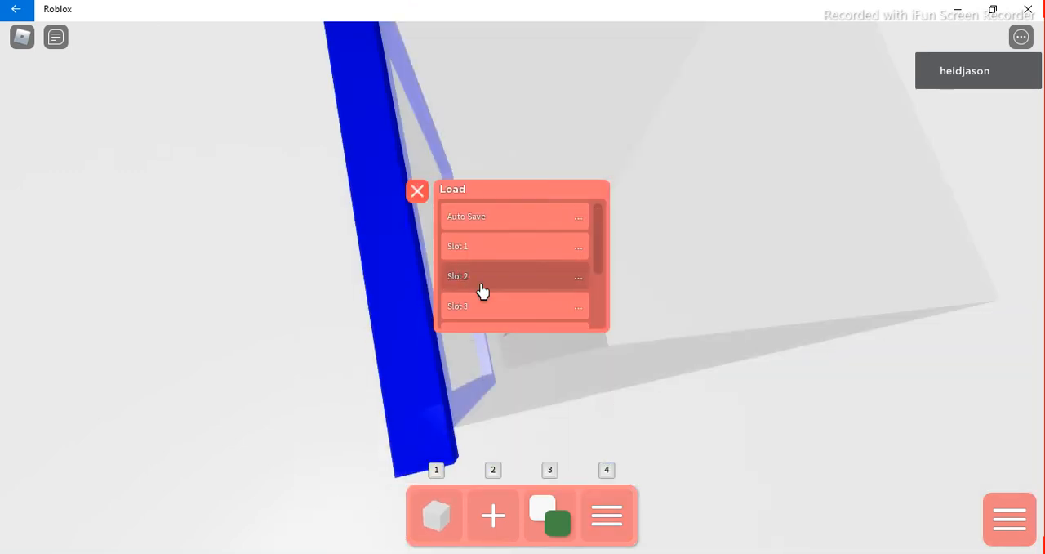
scroll("down", 3)
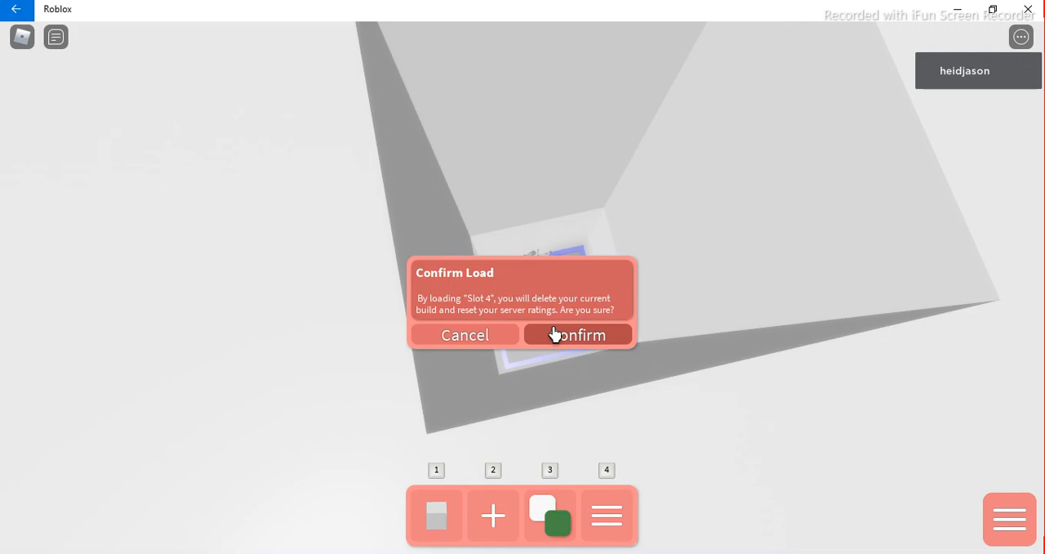
left_click(579, 334)
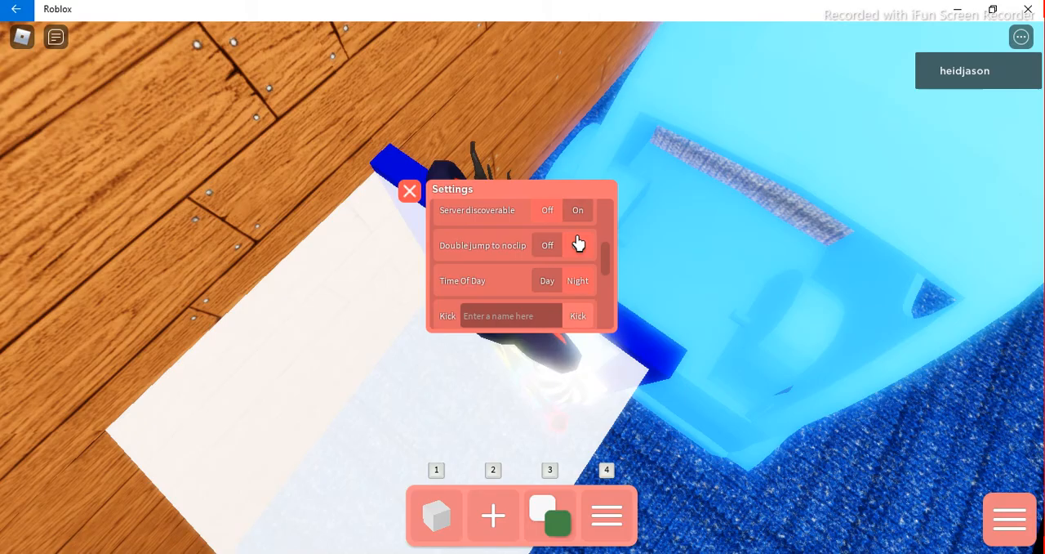
left_click(408, 190)
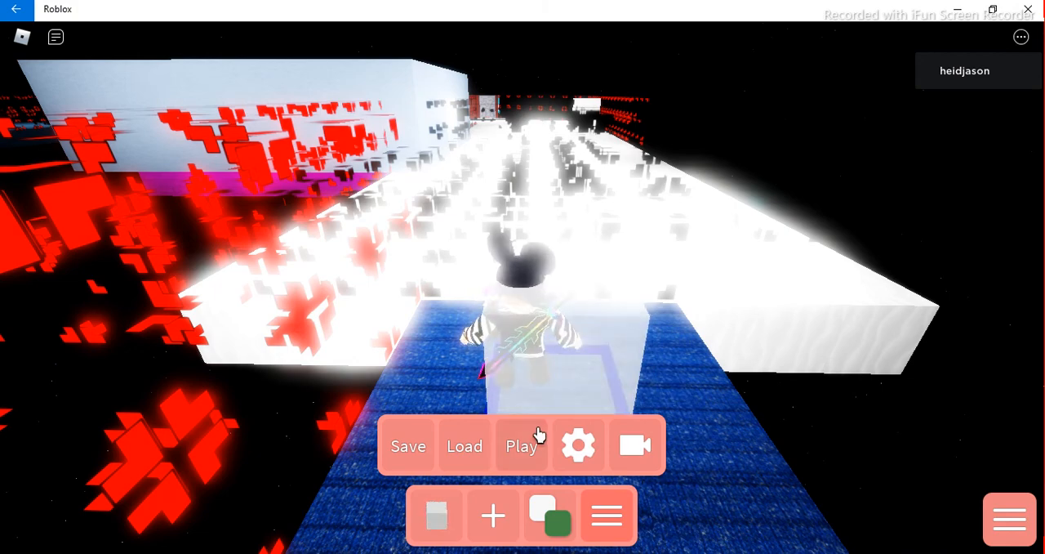
Step: Set ArchieBot as the bot skin from the game settings' bot list
left_click(578, 444)
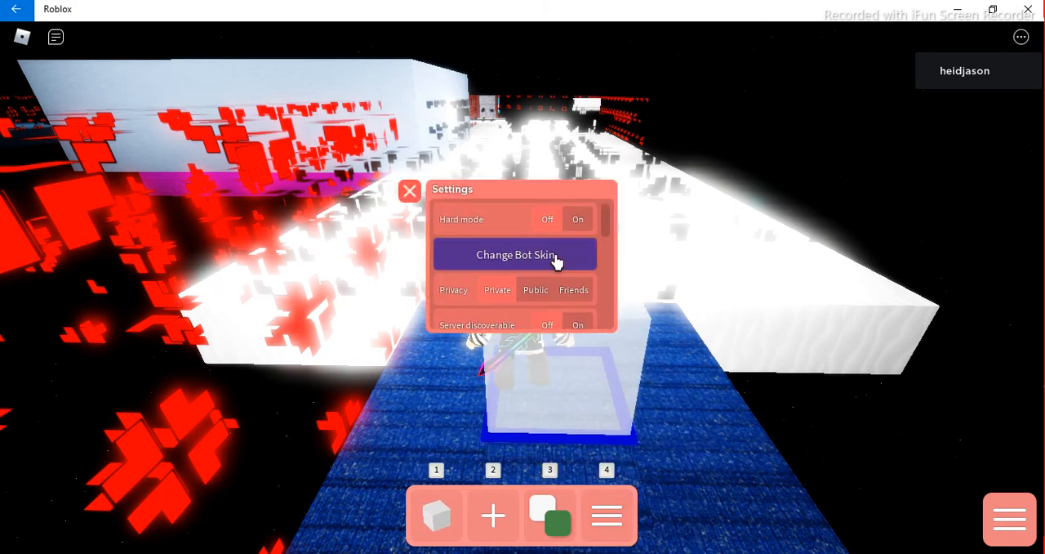
left_click(516, 254)
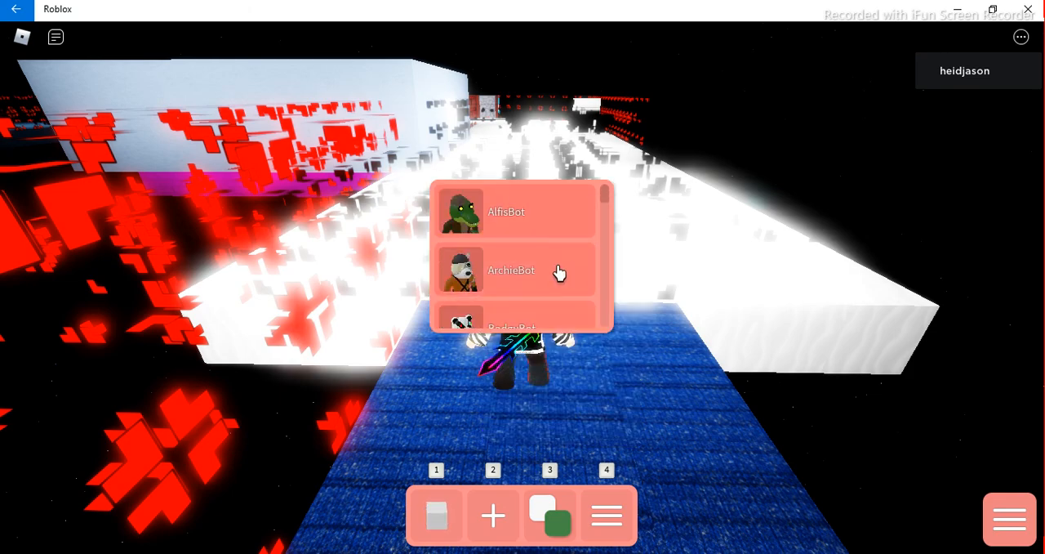
left_click(511, 270)
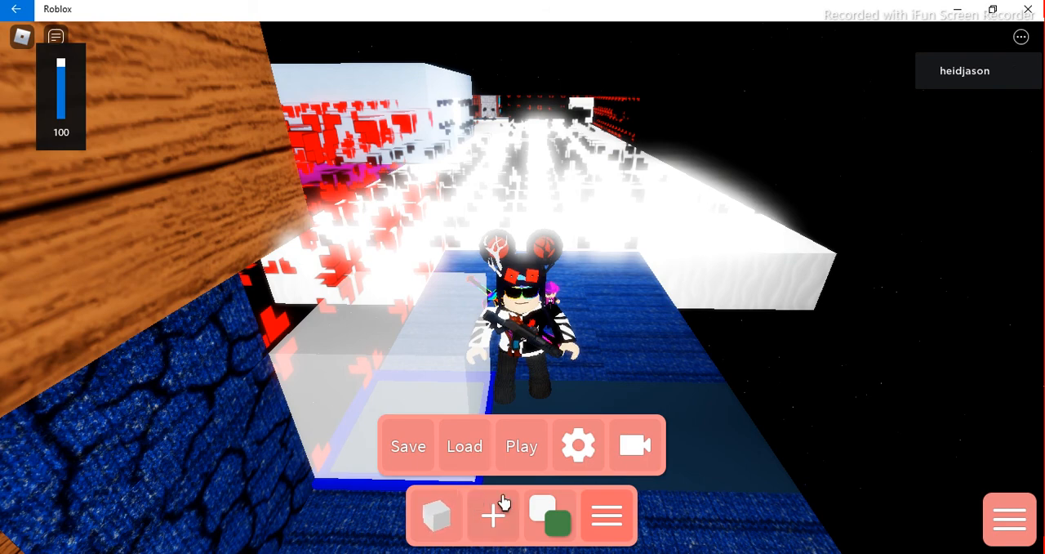
Step: Play the custom map as a test run until the Game Over screen
left_click(521, 446)
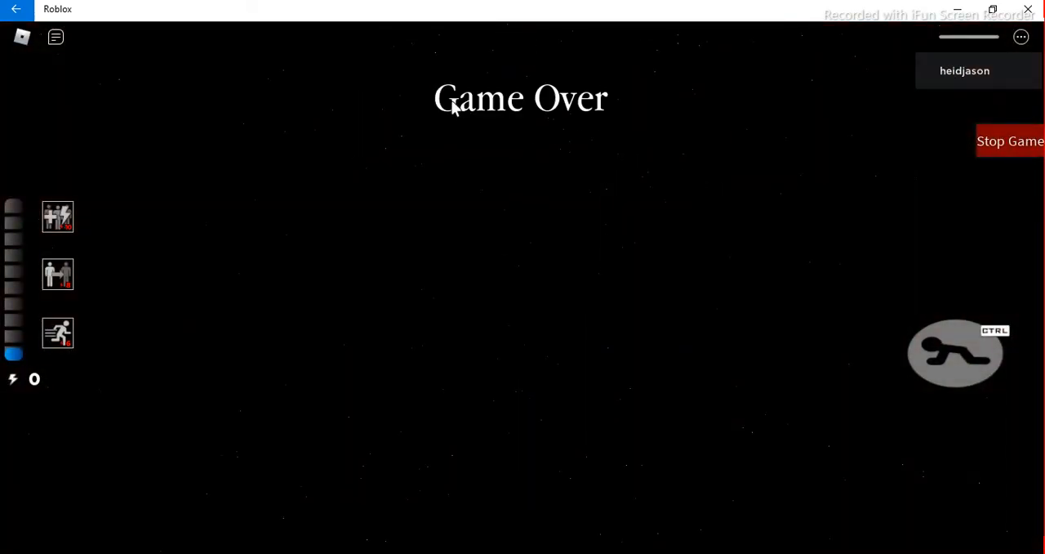
mouse_move(481, 159)
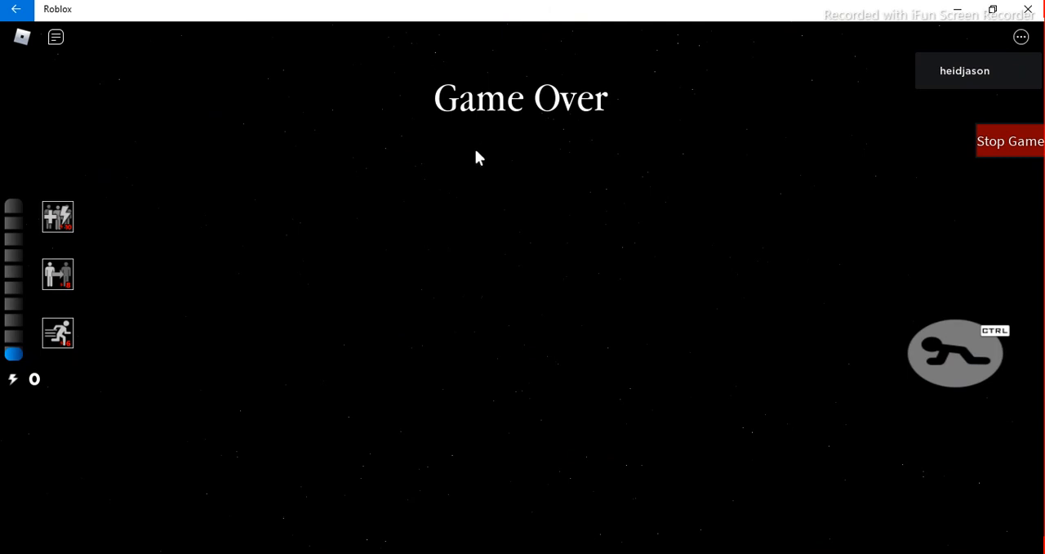
mouse_move(712, 196)
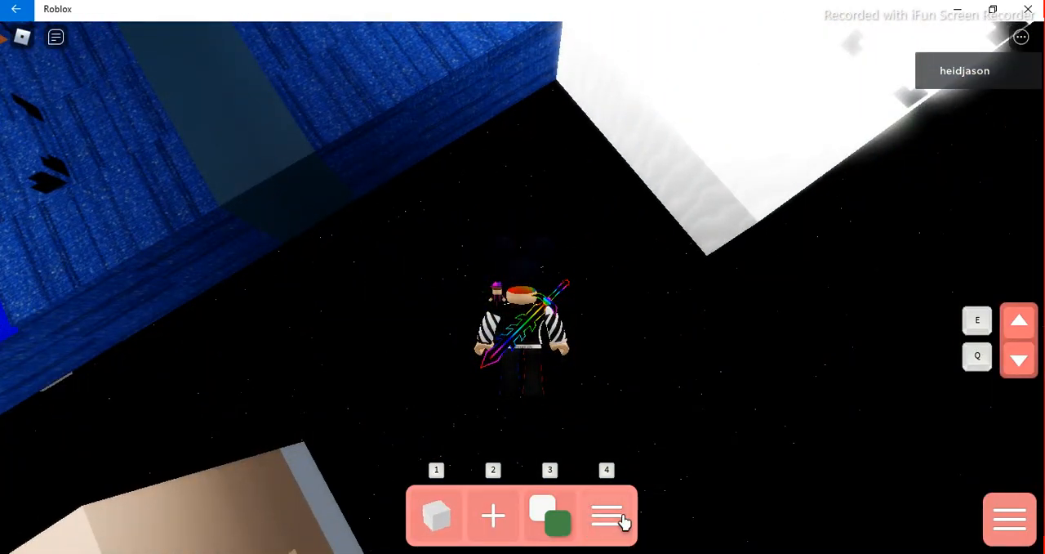
Step: Bring up the map's save, load and play options from the bottom toolbar
left_click(606, 515)
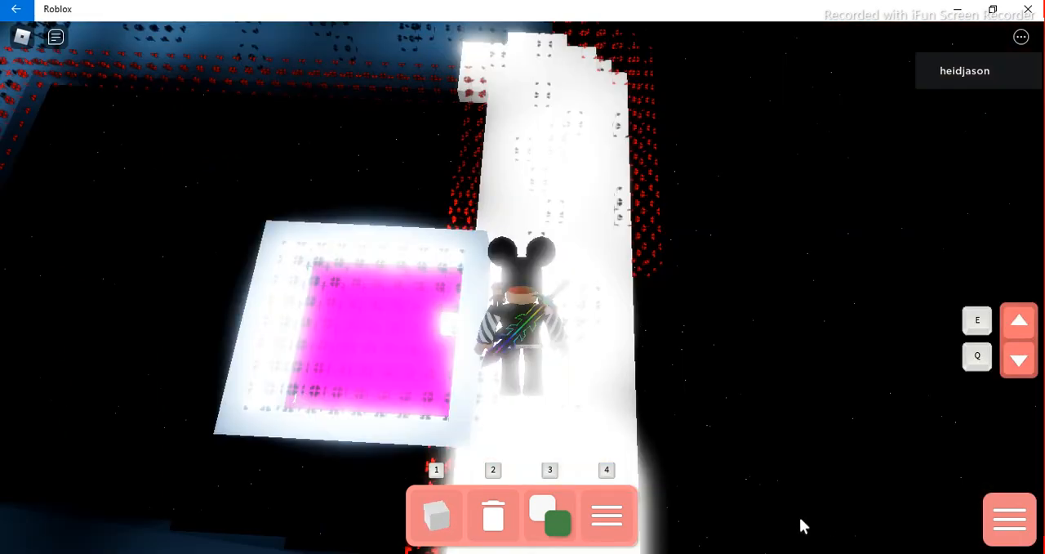
Step: Pick Bot from the Mode list (Bot, Player, Player+Bot, Infection)
left_click(607, 516)
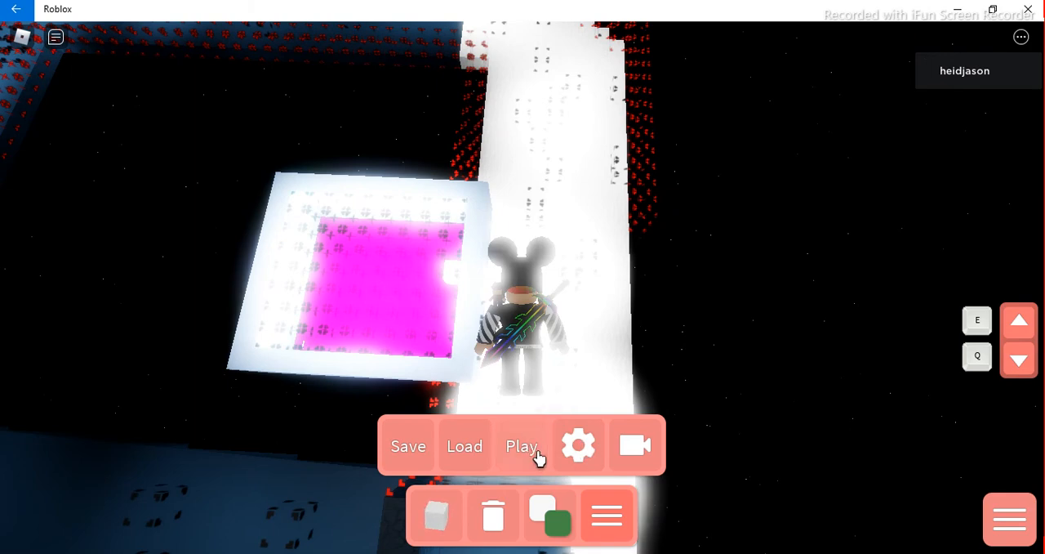
left_click(522, 445)
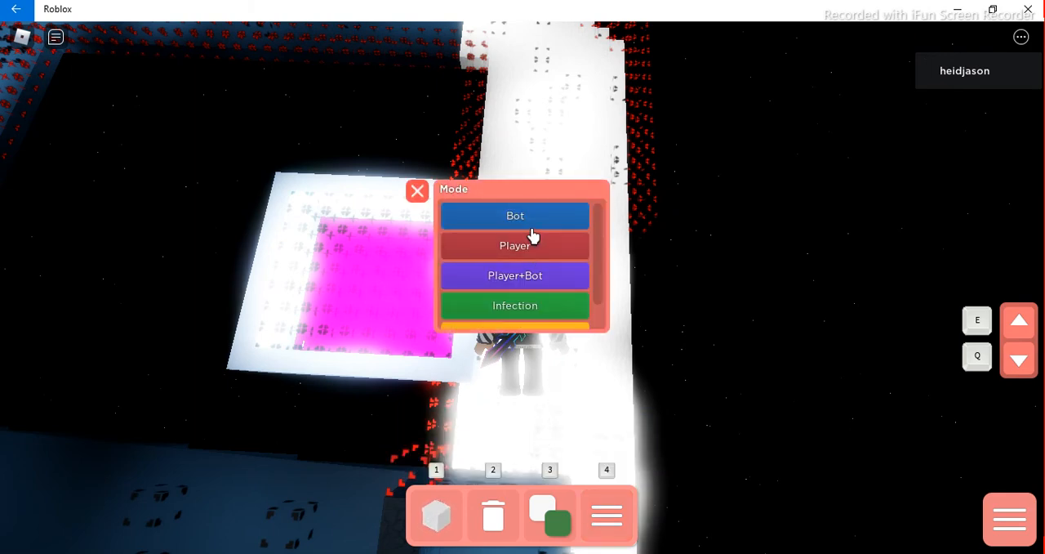
mouse_move(537, 225)
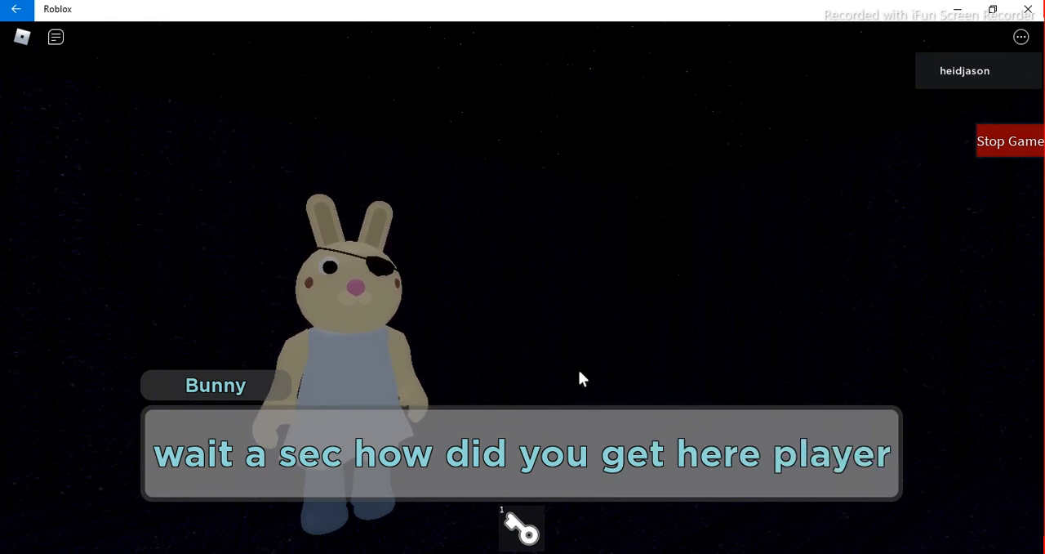
mouse_move(895, 481)
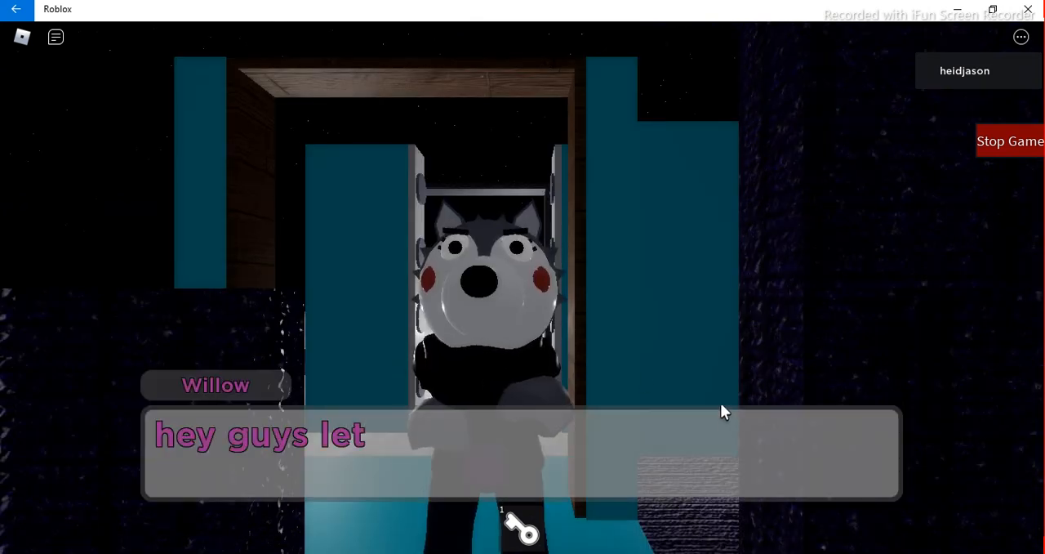
mouse_move(588, 367)
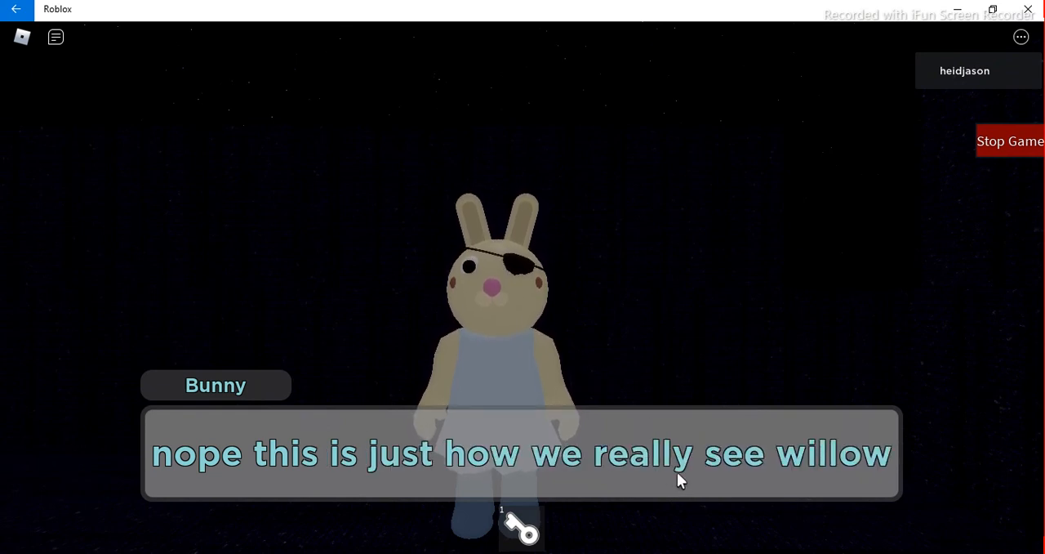
mouse_move(623, 341)
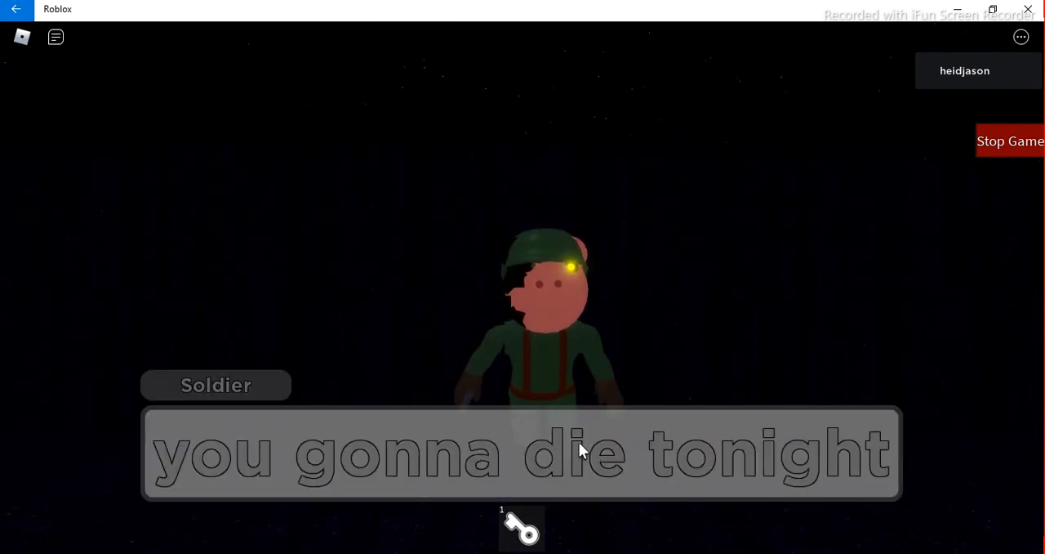
mouse_move(727, 498)
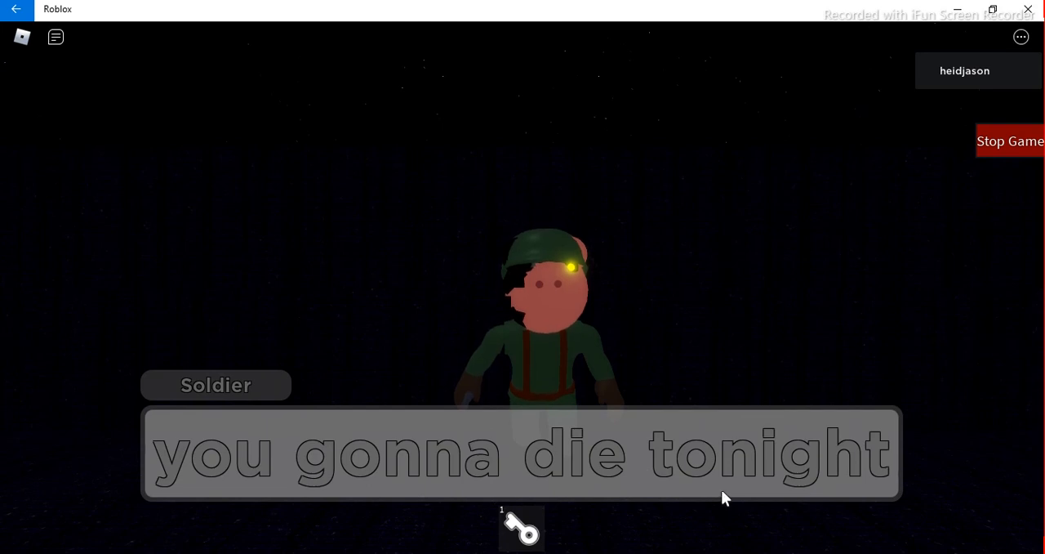